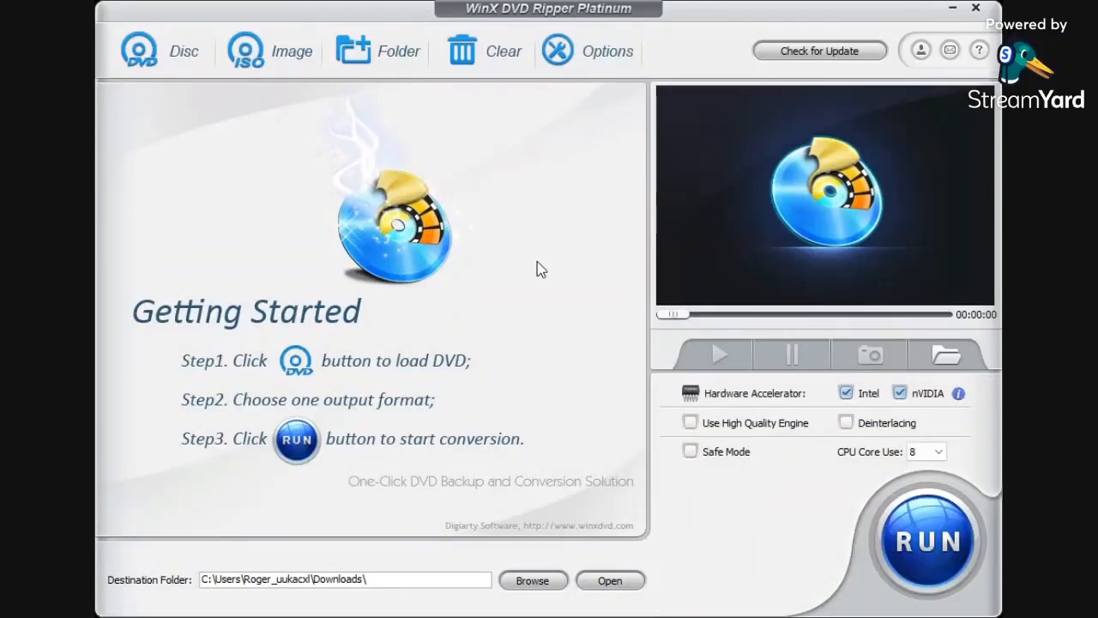
mouse_move(333, 225)
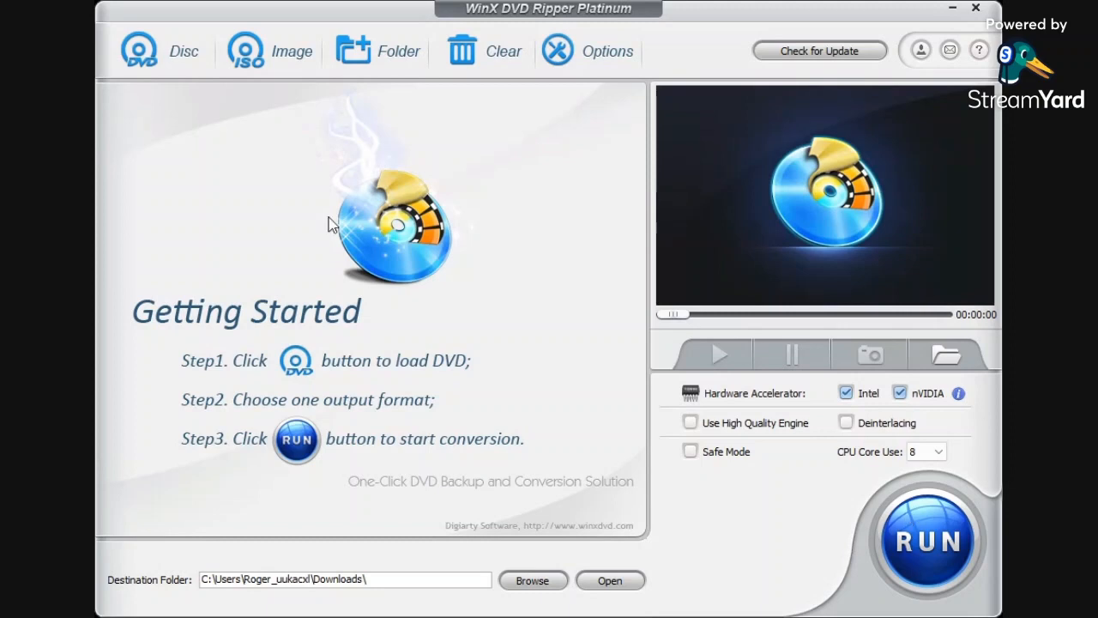
mouse_move(271, 227)
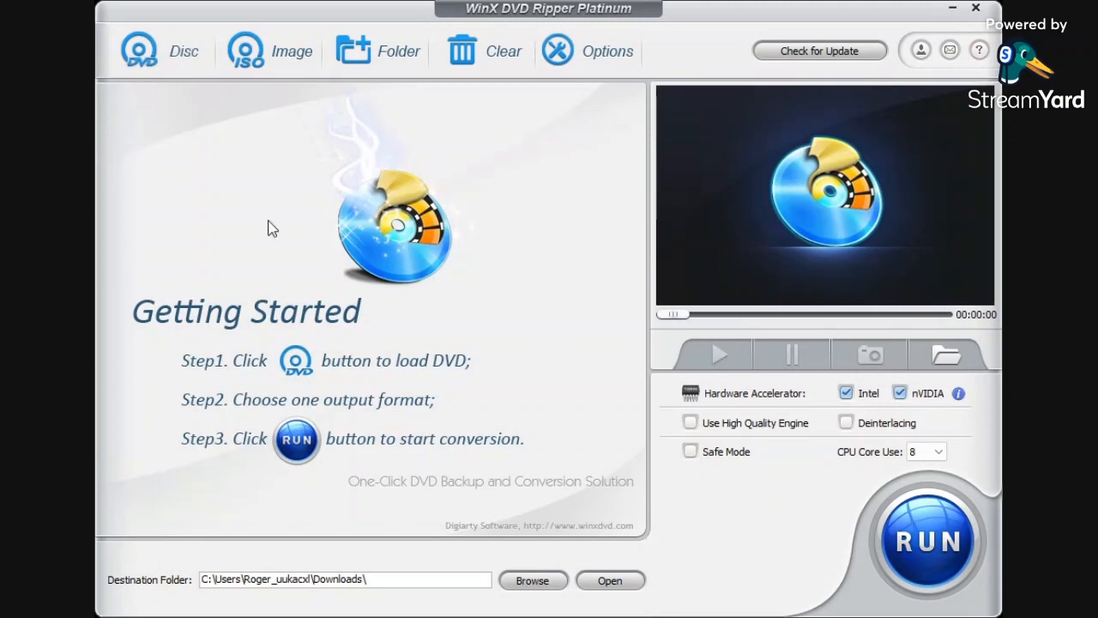
mouse_move(333, 207)
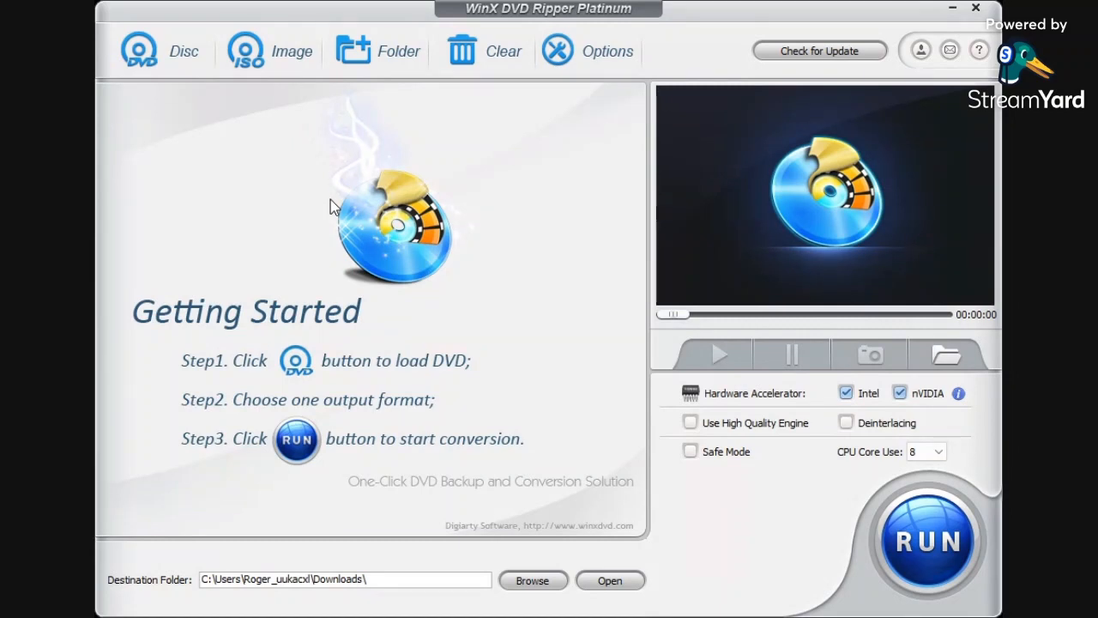
mouse_move(769, 284)
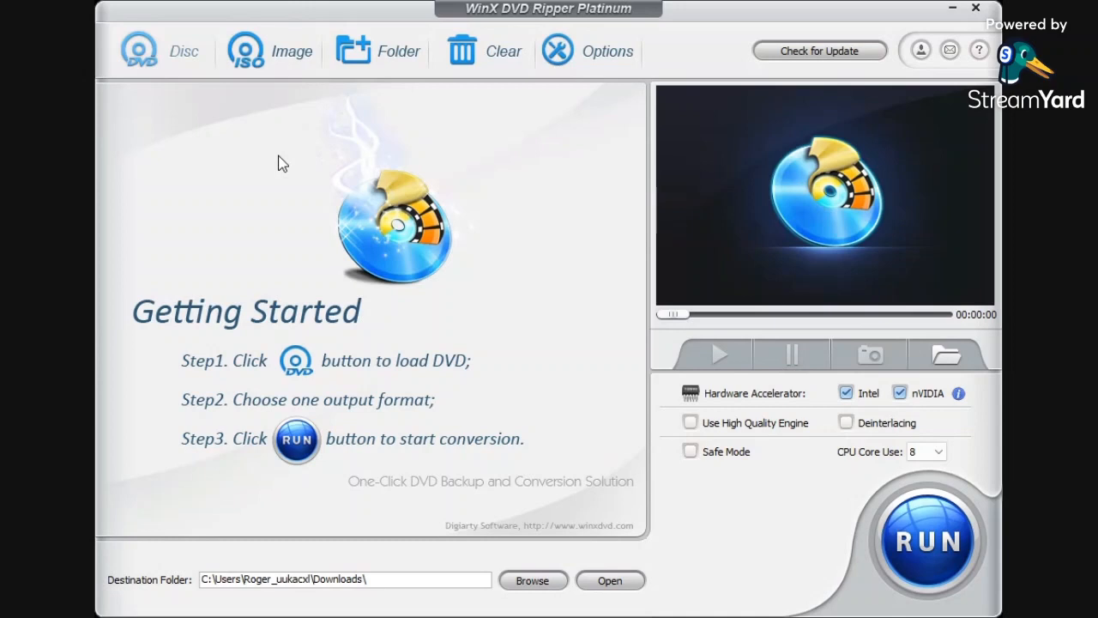
Load the E:Jonah disc as the source with Auto Detect.
left_click(139, 50)
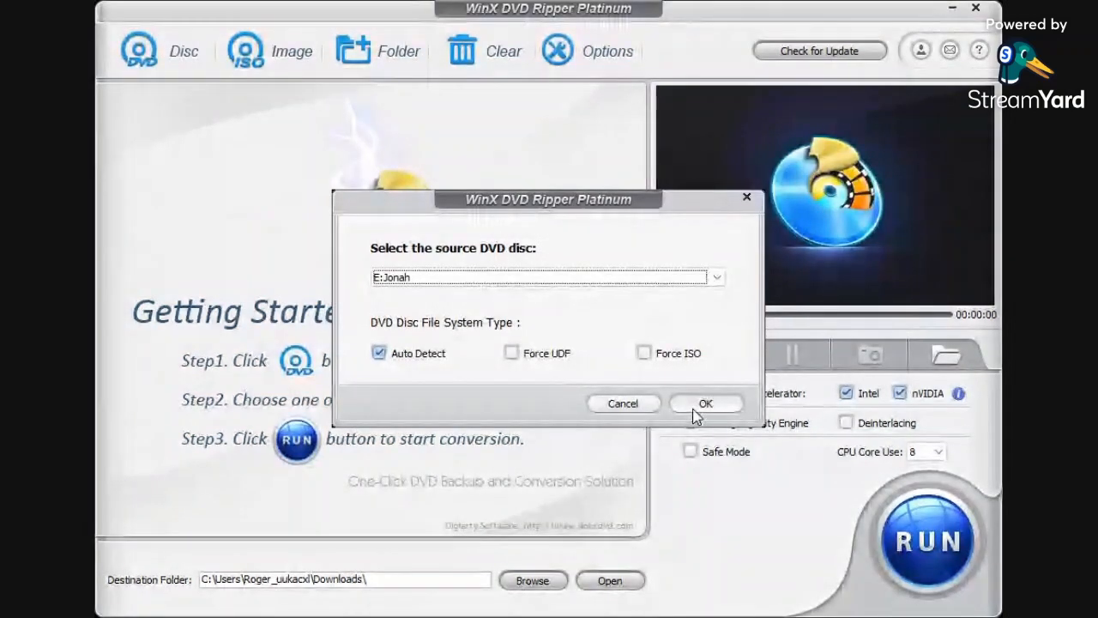
left_click(705, 403)
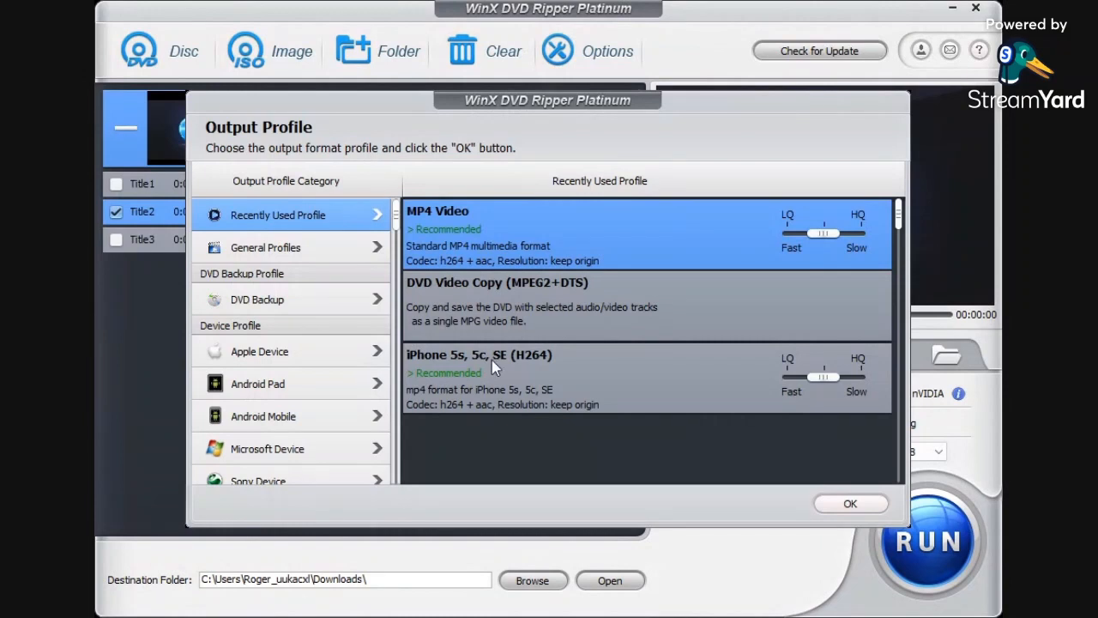
mouse_move(442, 308)
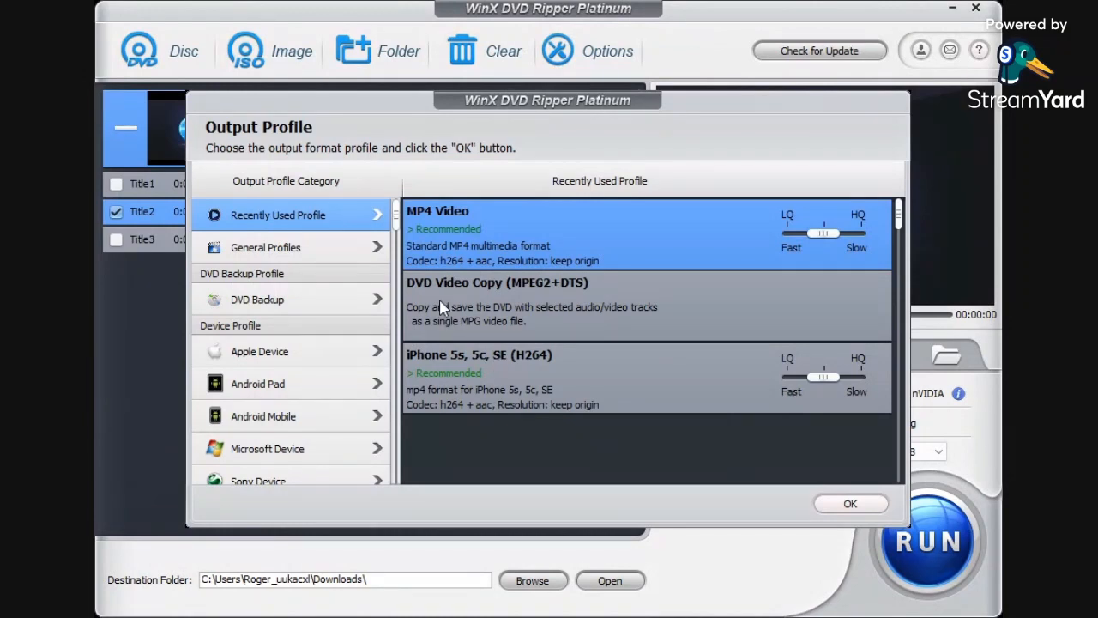
mouse_move(506, 248)
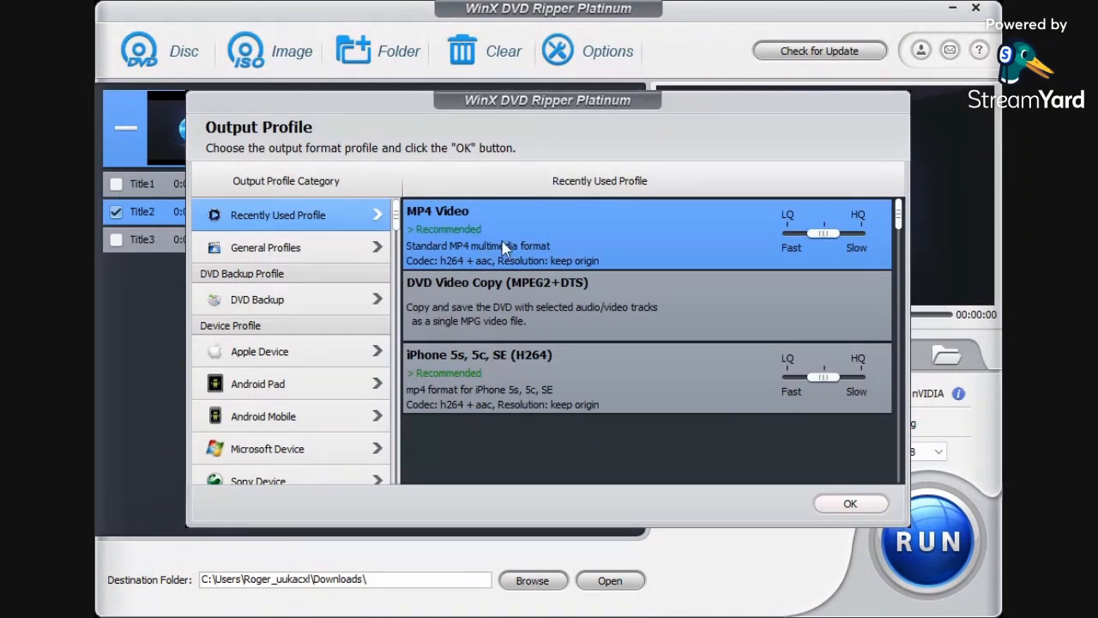
Choose MP4 Video output and tick Title1 alongside Title2, leaving Title3 out.
left_click(850, 503)
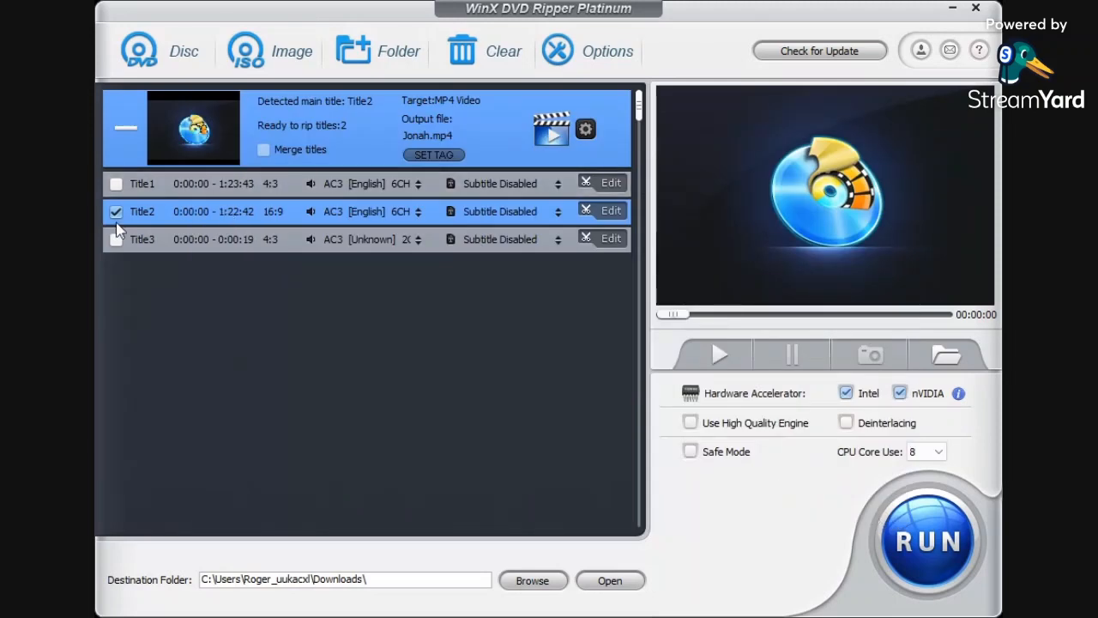
left_click(117, 184)
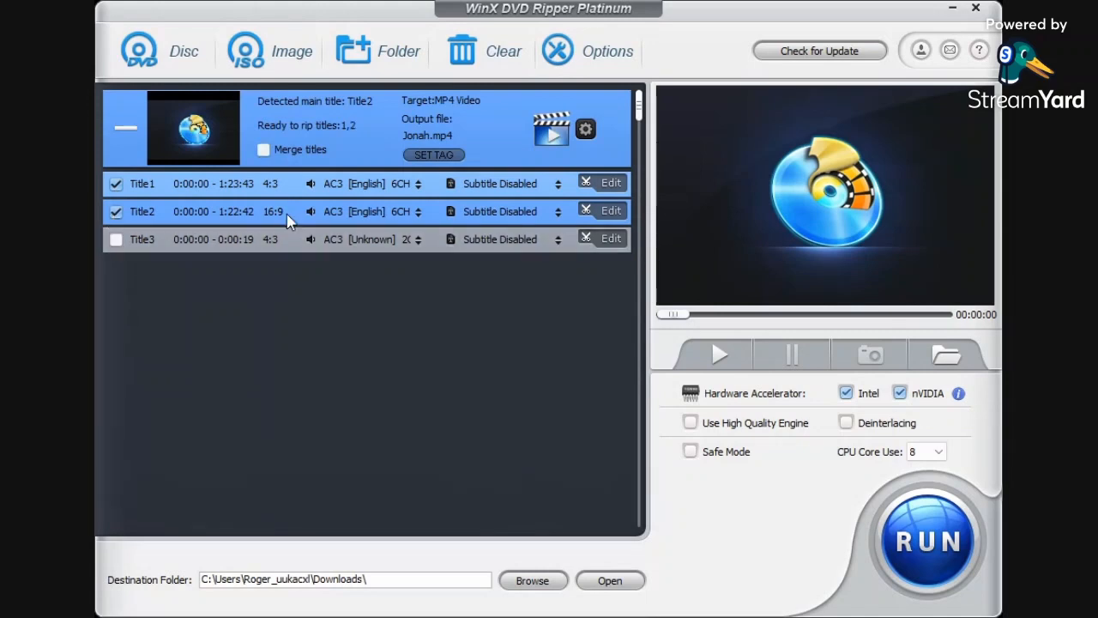
mouse_move(429, 168)
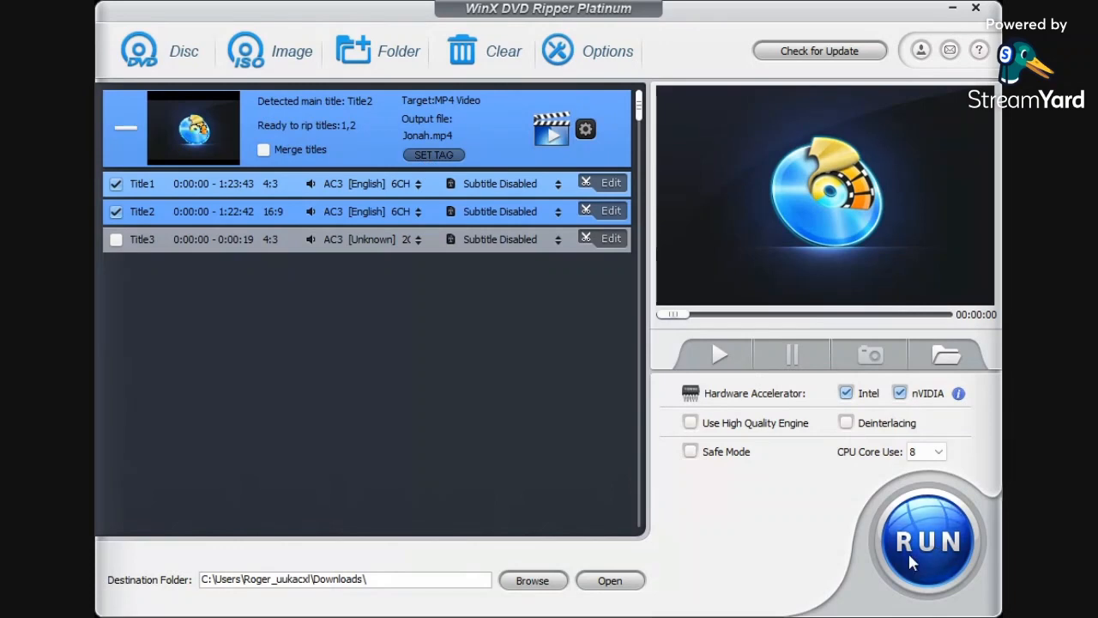
mouse_move(386, 594)
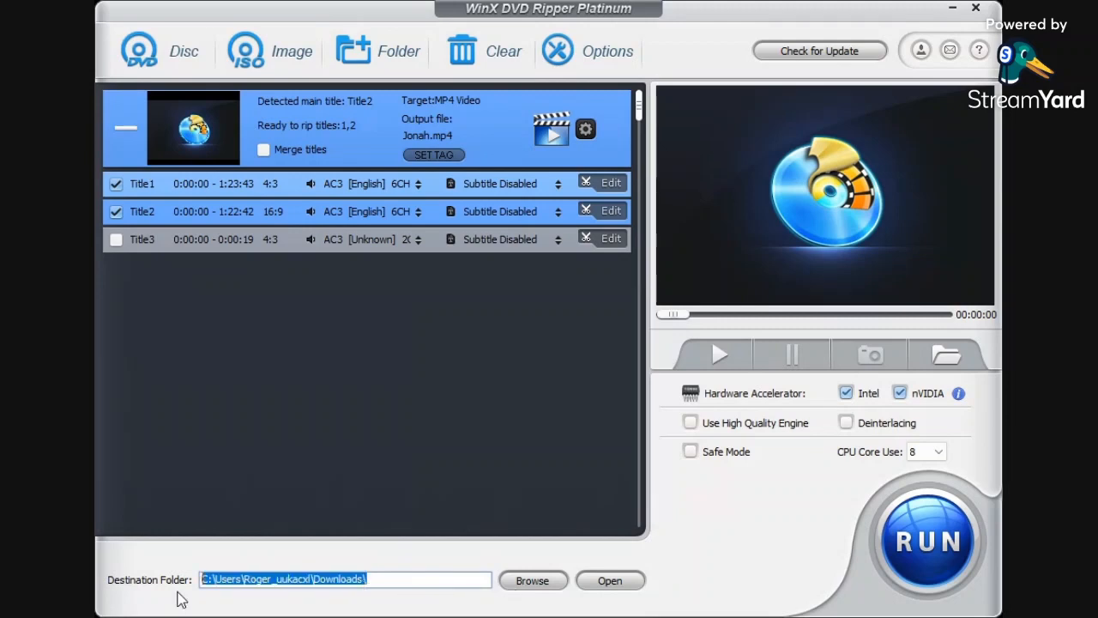
mouse_move(117, 440)
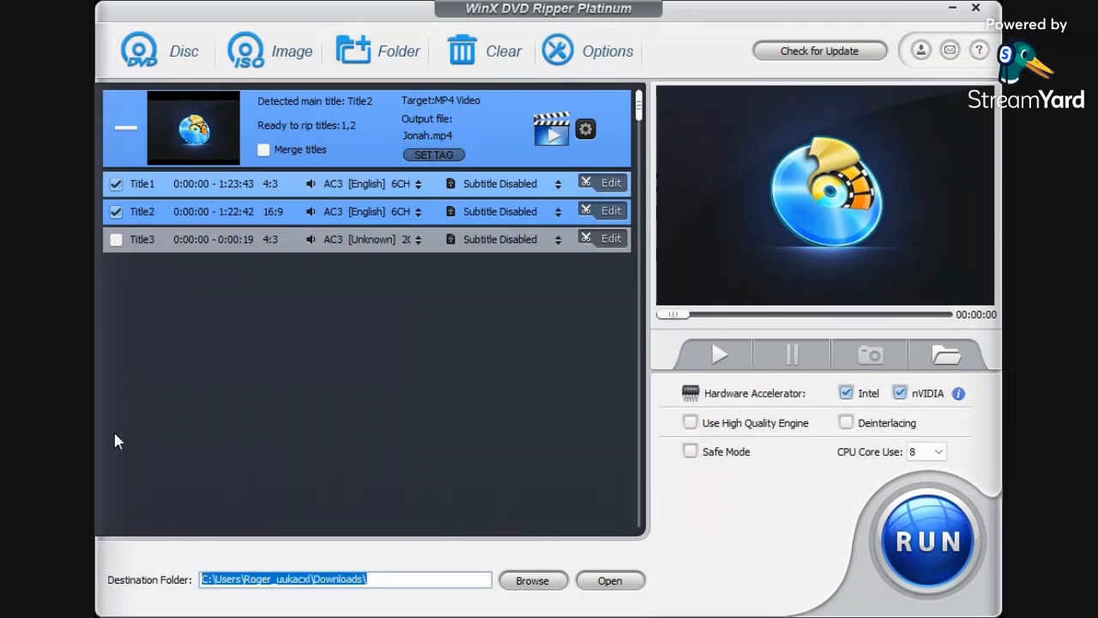
Run the conversion so Jonah_Title1.mp4 starts ripping.
left_click(926, 540)
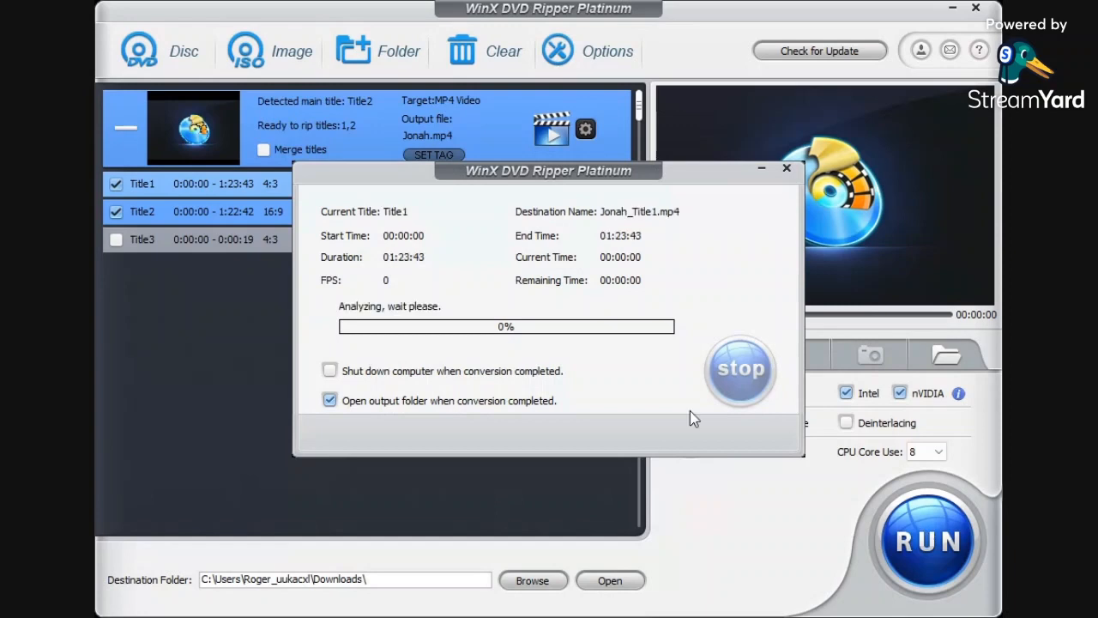
mouse_move(642, 266)
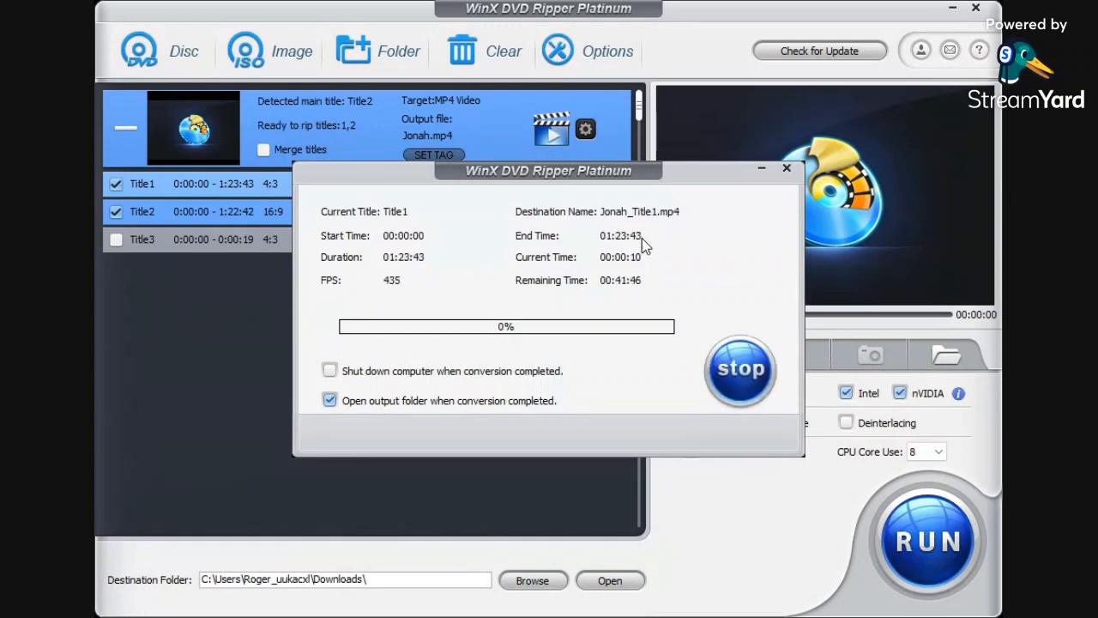
mouse_move(614, 290)
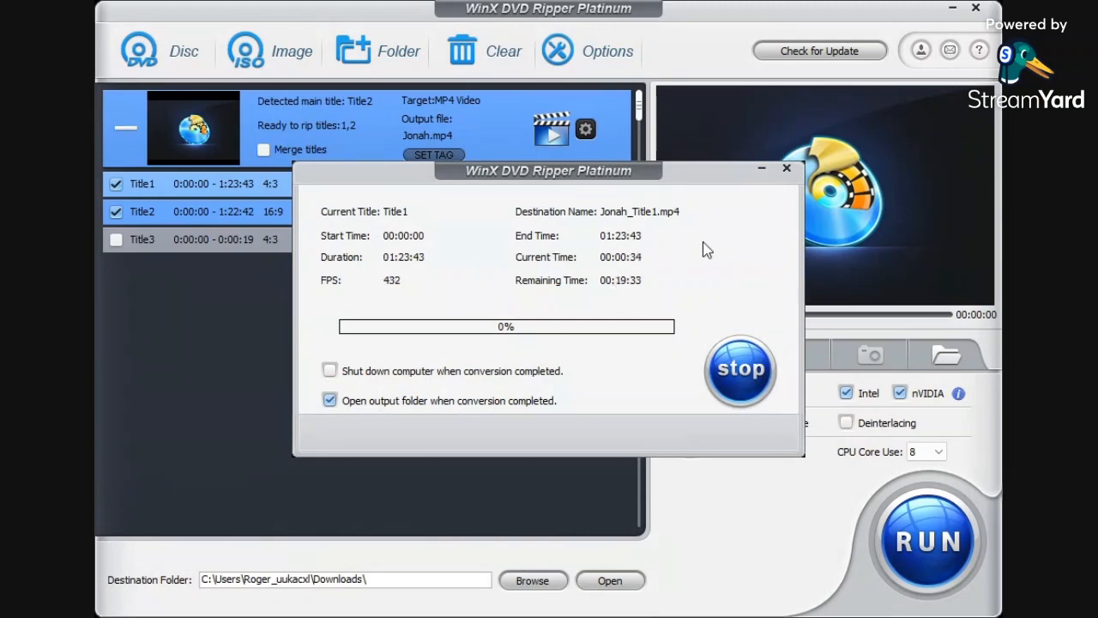
mouse_move(719, 257)
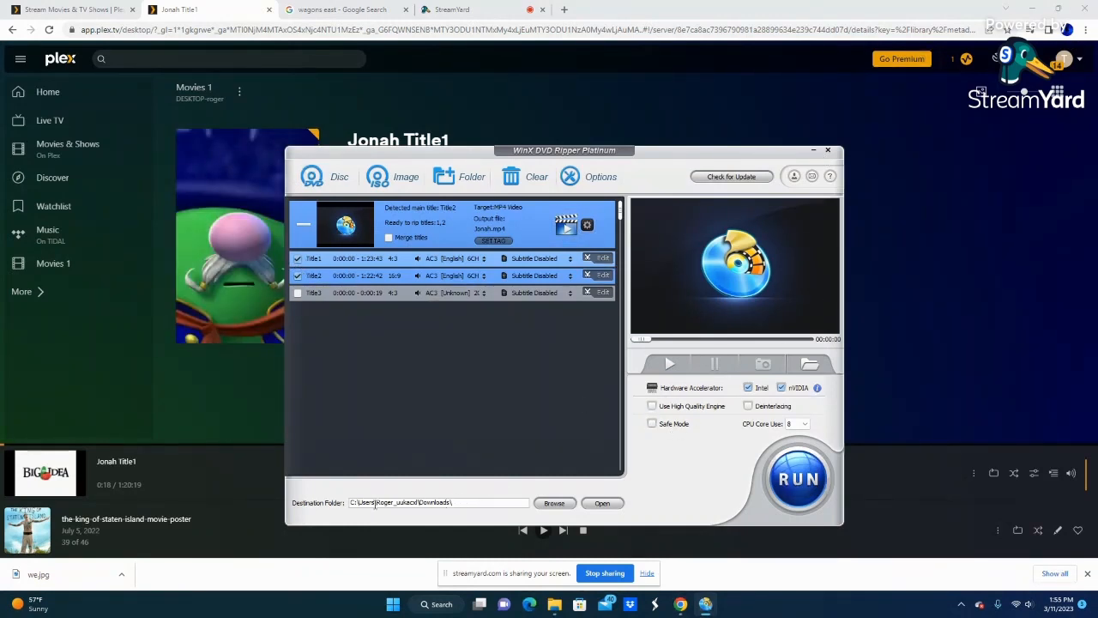
Return to the Plex Movies 1 library where Jonah Title1 now appears.
left_click(827, 151)
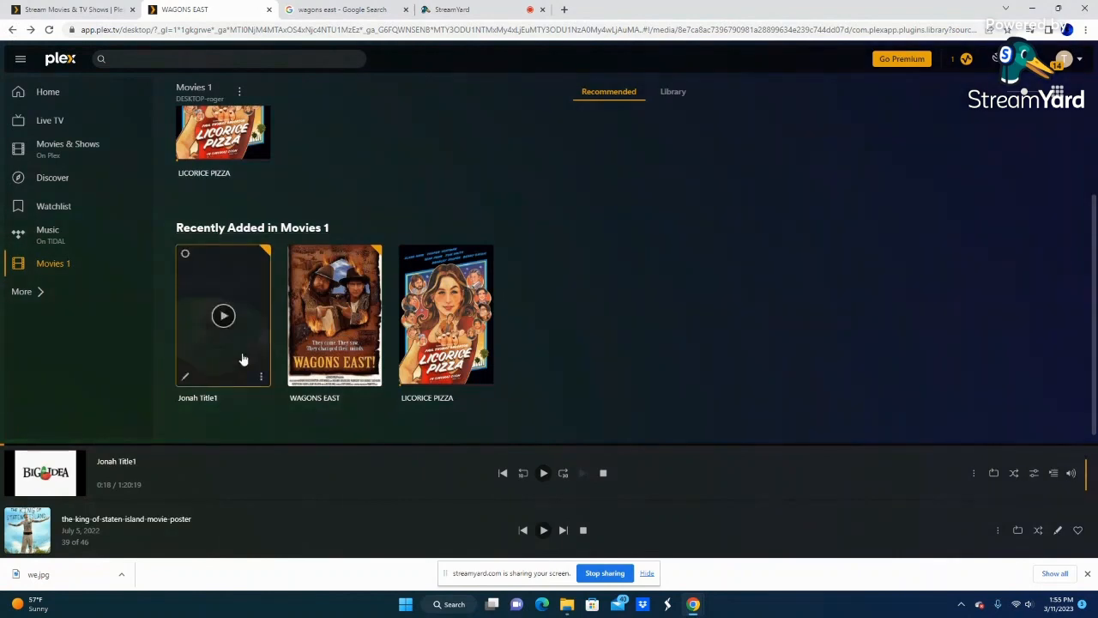
Search Google images for 'veggietales jonah' and save the Jonah poster image.
left_click(344, 10)
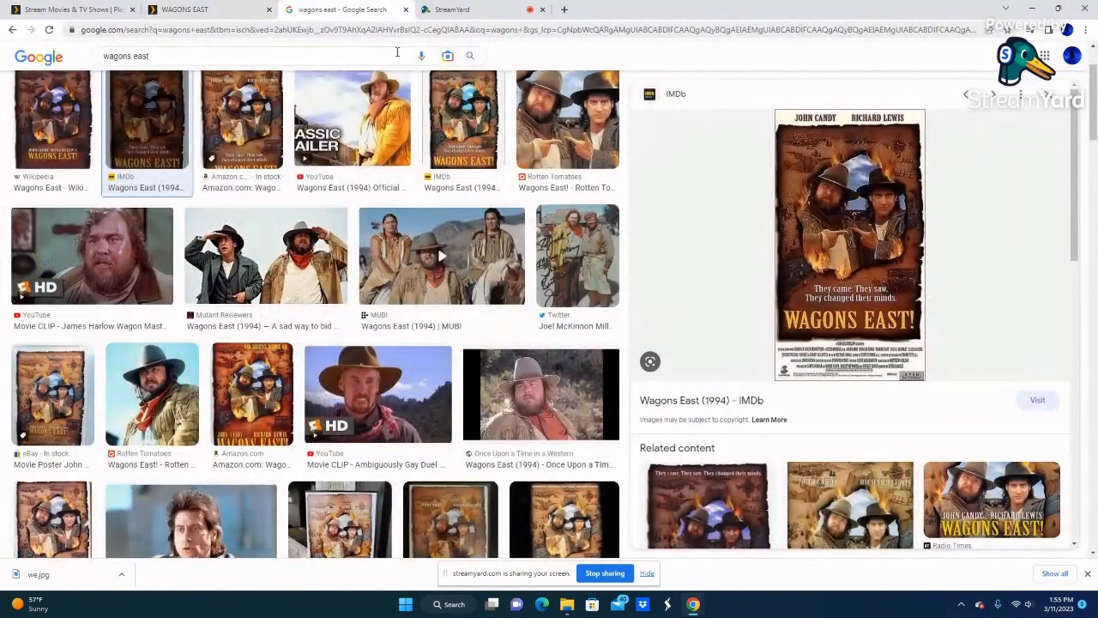
left_click(249, 55)
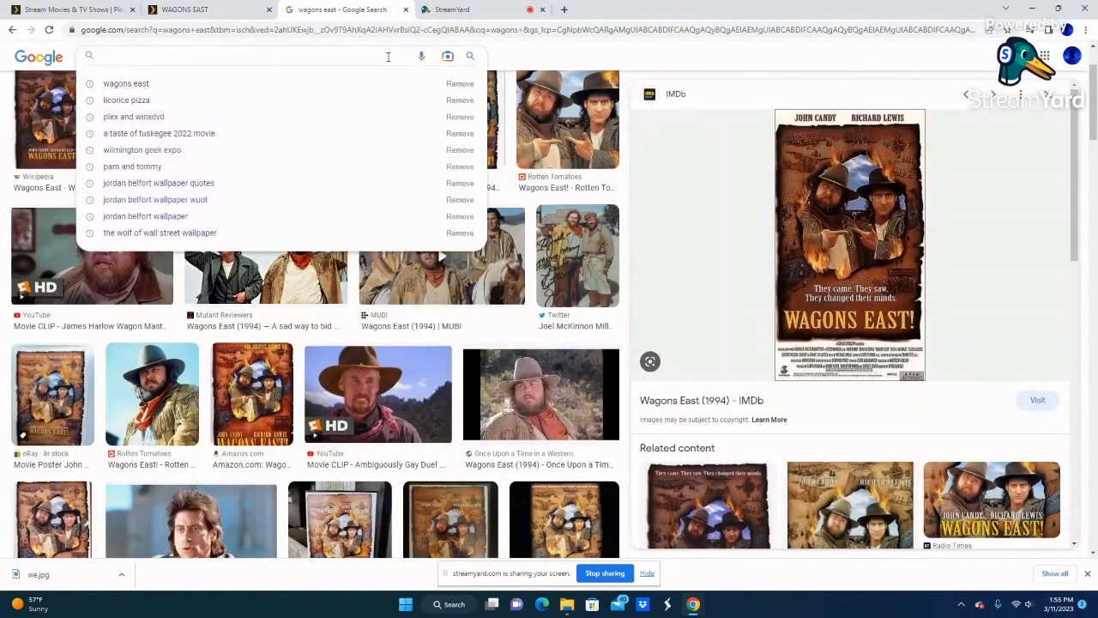
type("veggietales jonah")
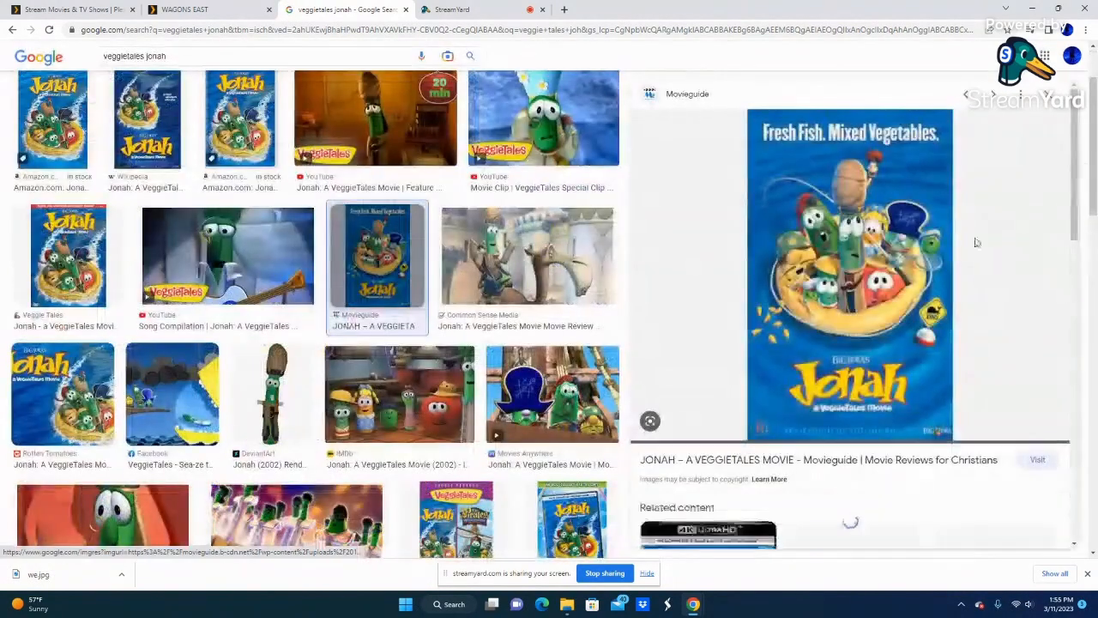
right_click(850, 257)
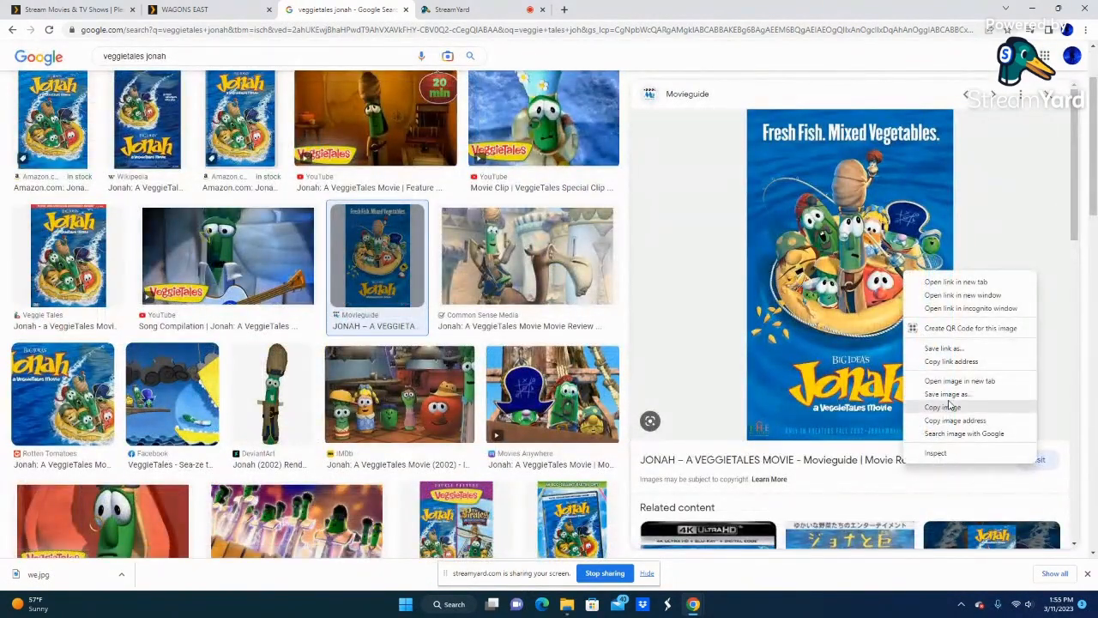
left_click(947, 393)
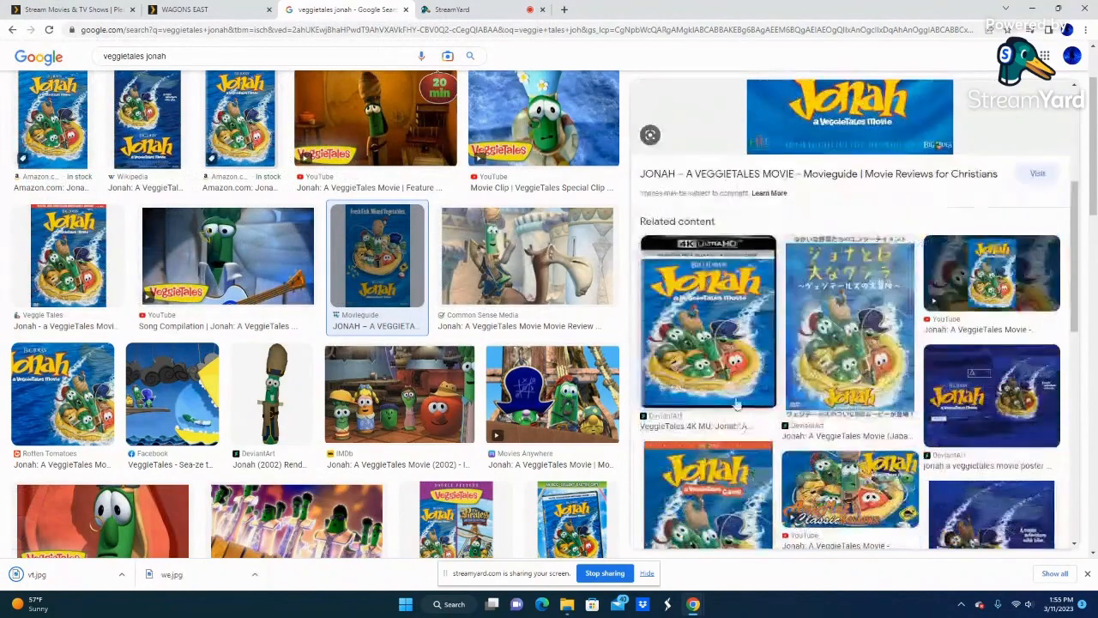
left_click(707, 323)
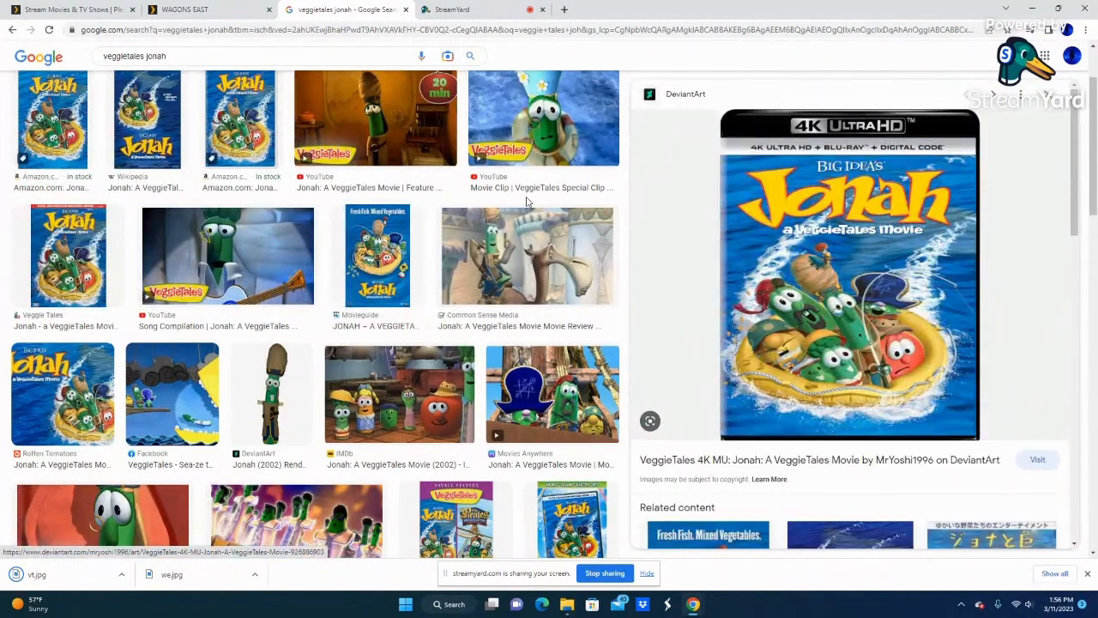
left_click(209, 10)
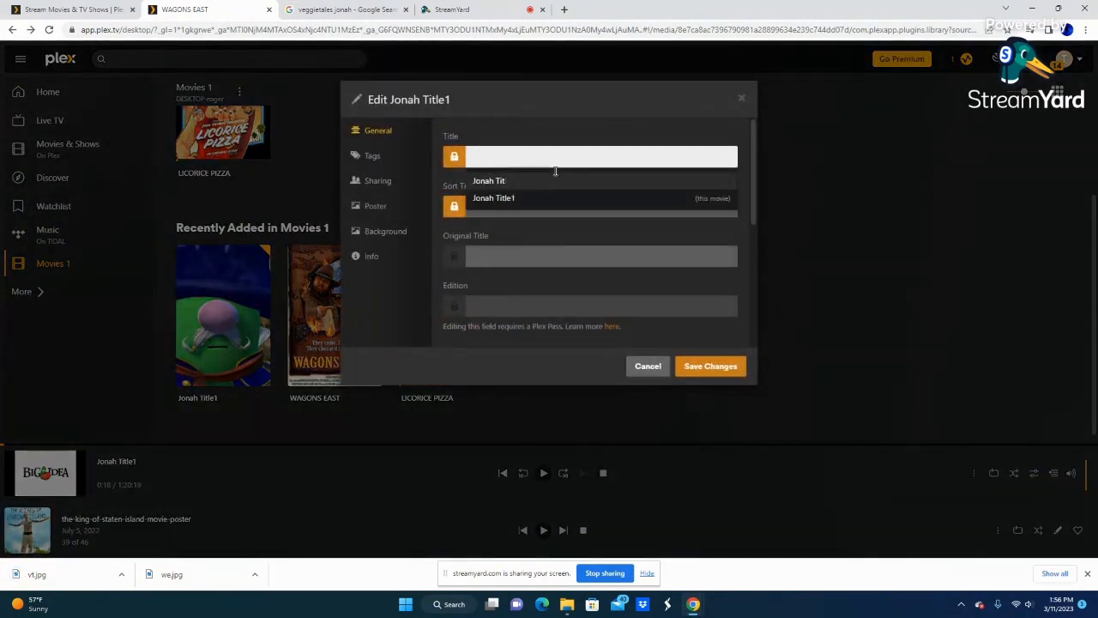
Set the title and sort title to 'Veggie Tales Jonah' and save the changes.
type("Veggie Tales")
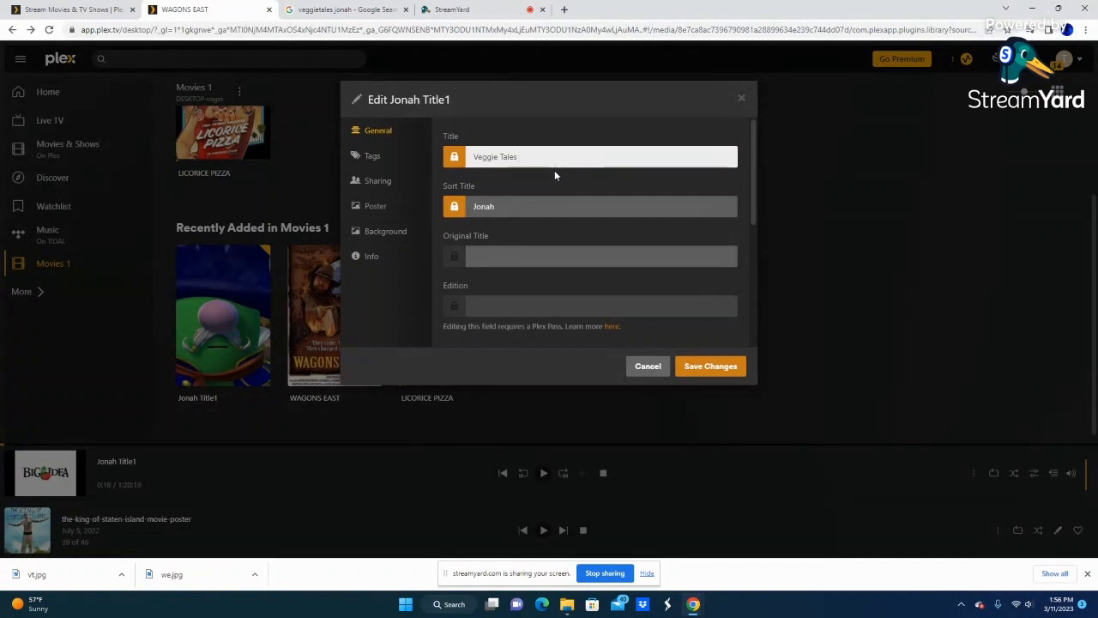
type(".")
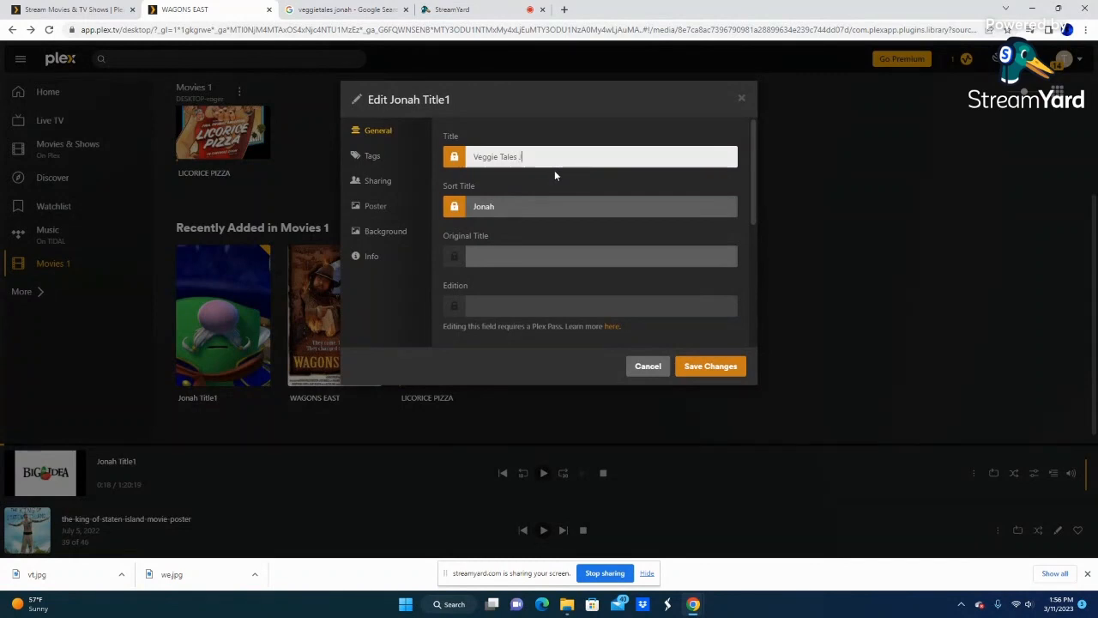
type("jo")
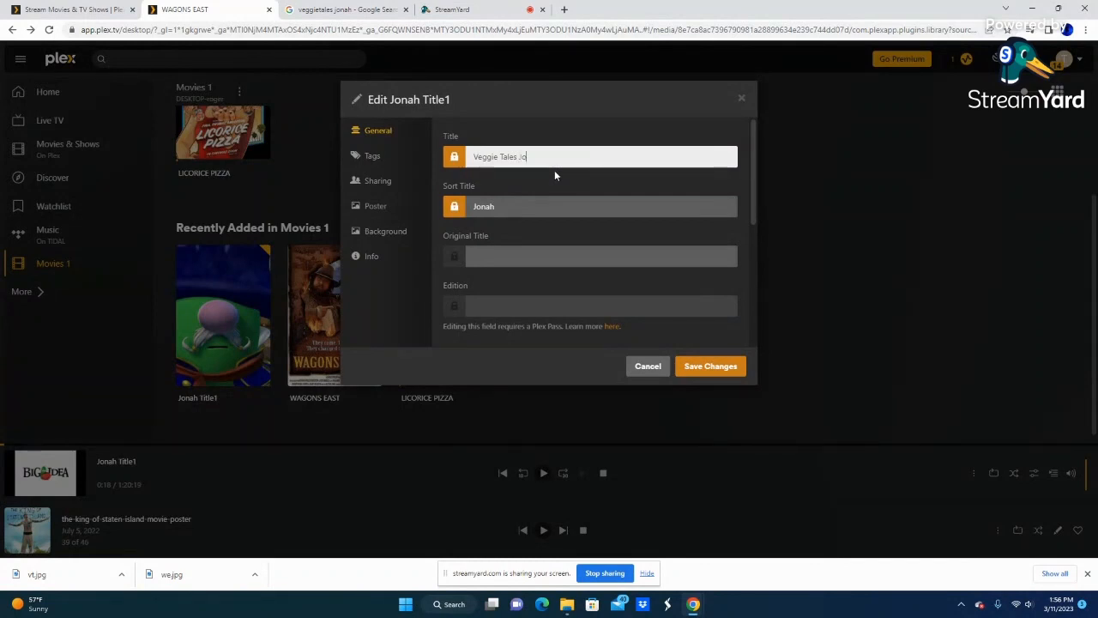
type("nah")
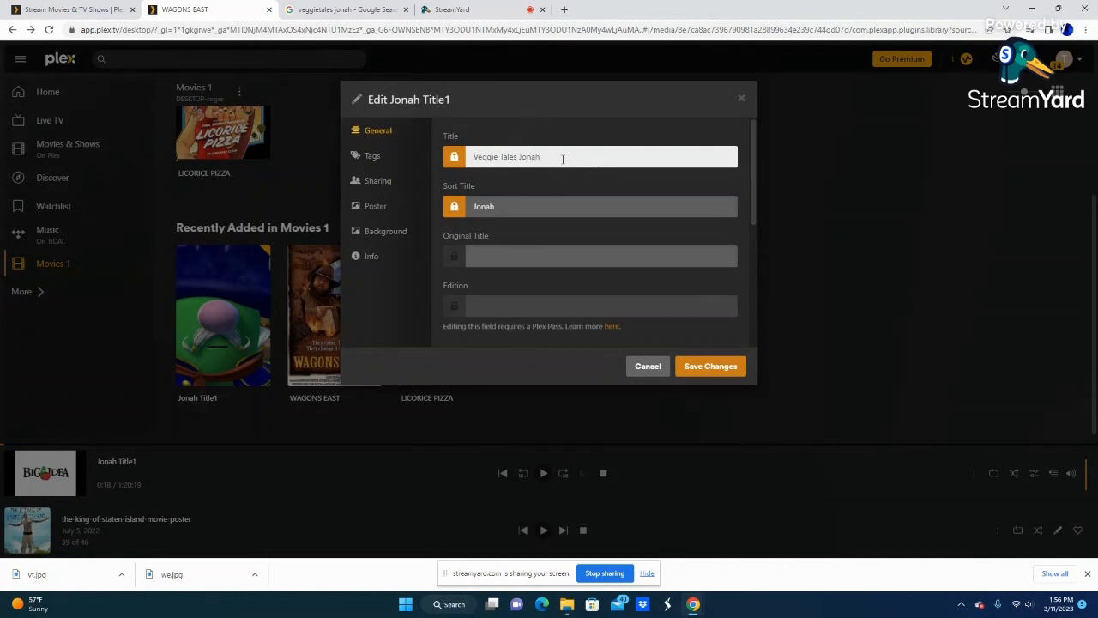
right_click(563, 156)
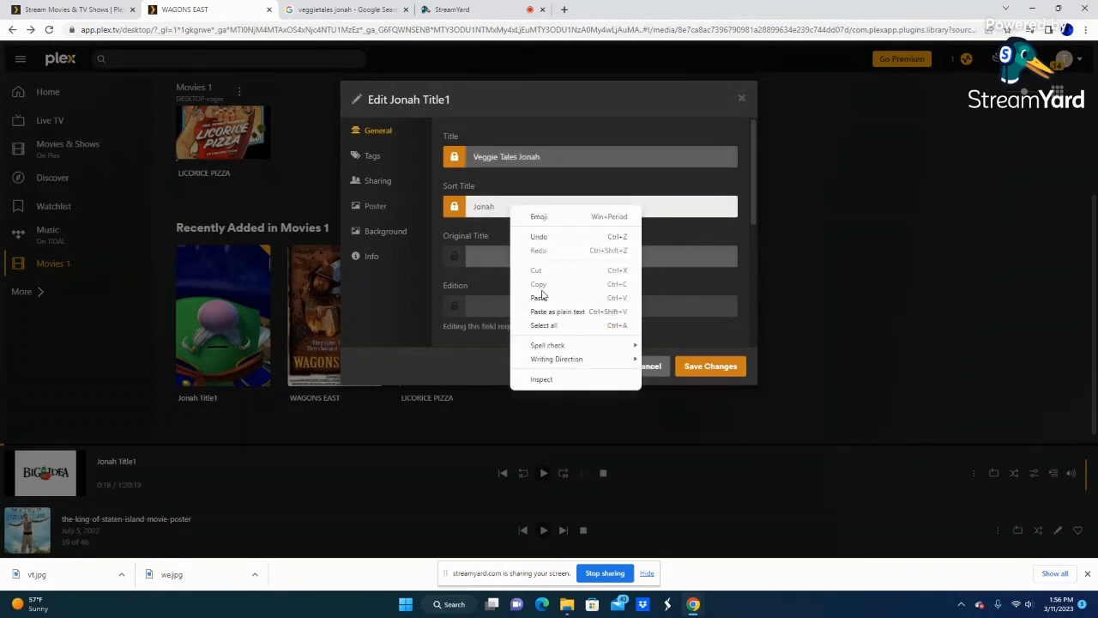
left_click(539, 299)
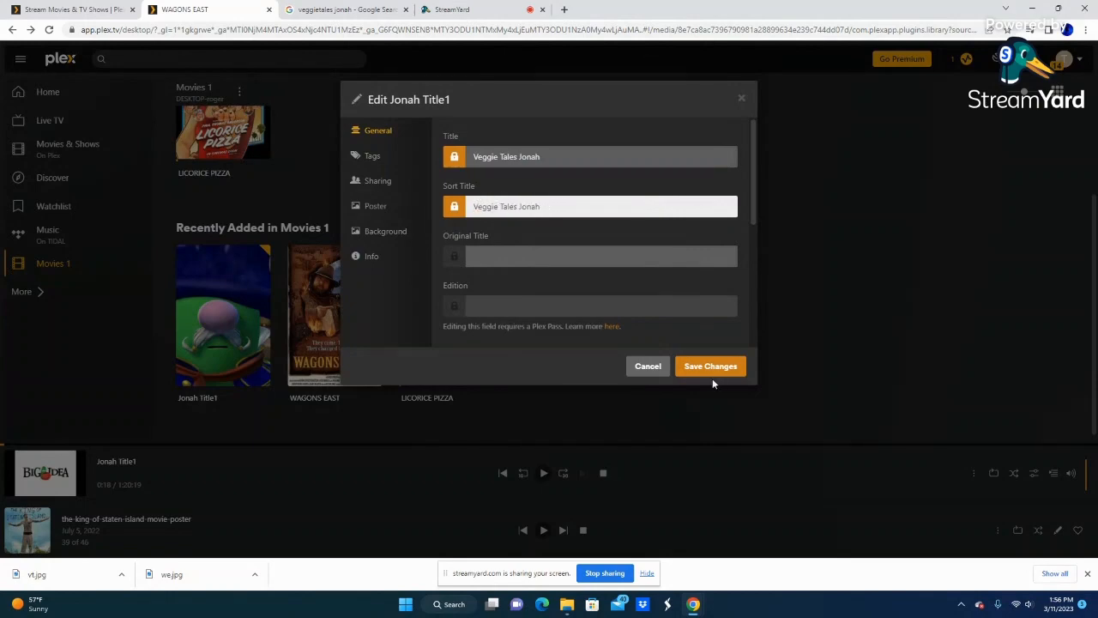
left_click(710, 367)
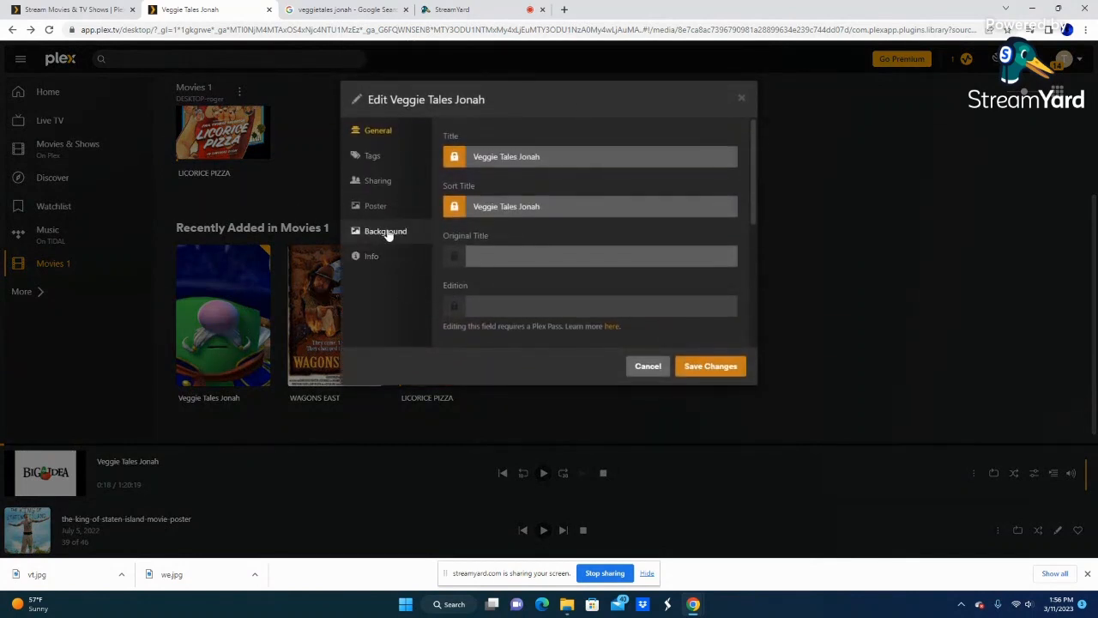
Upload vt.jpg as the movie's poster and save it.
left_click(385, 229)
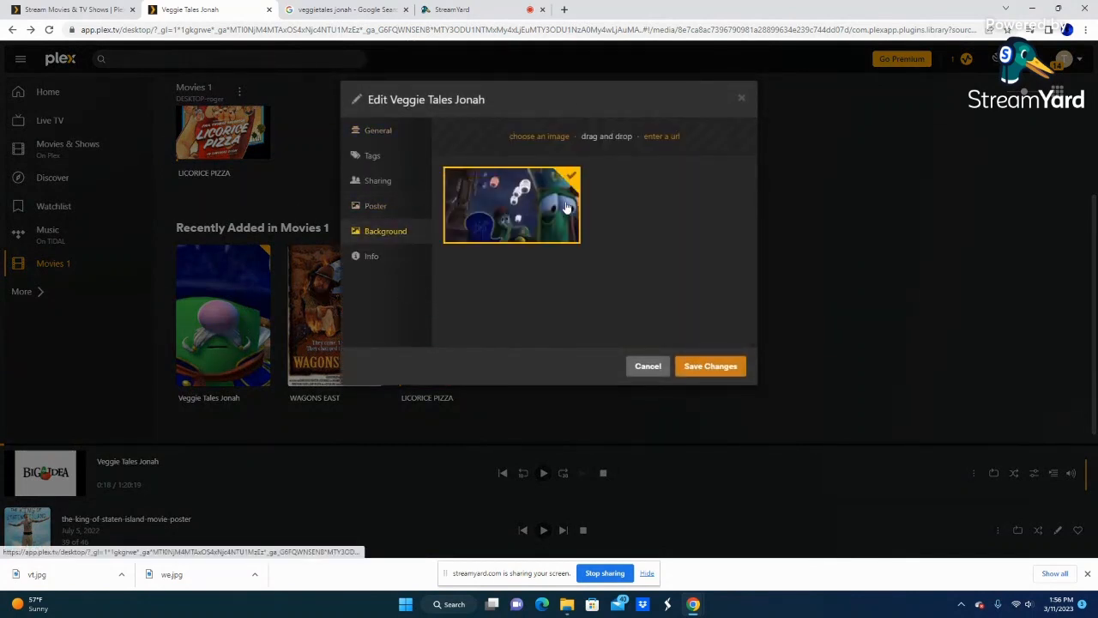
left_click(374, 206)
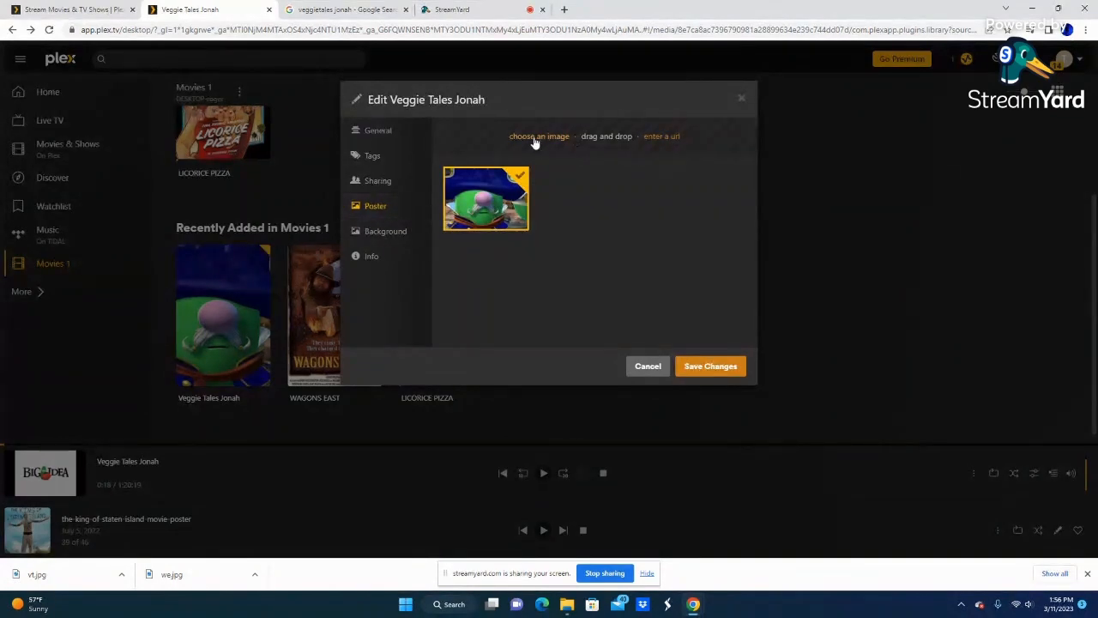
left_click(538, 135)
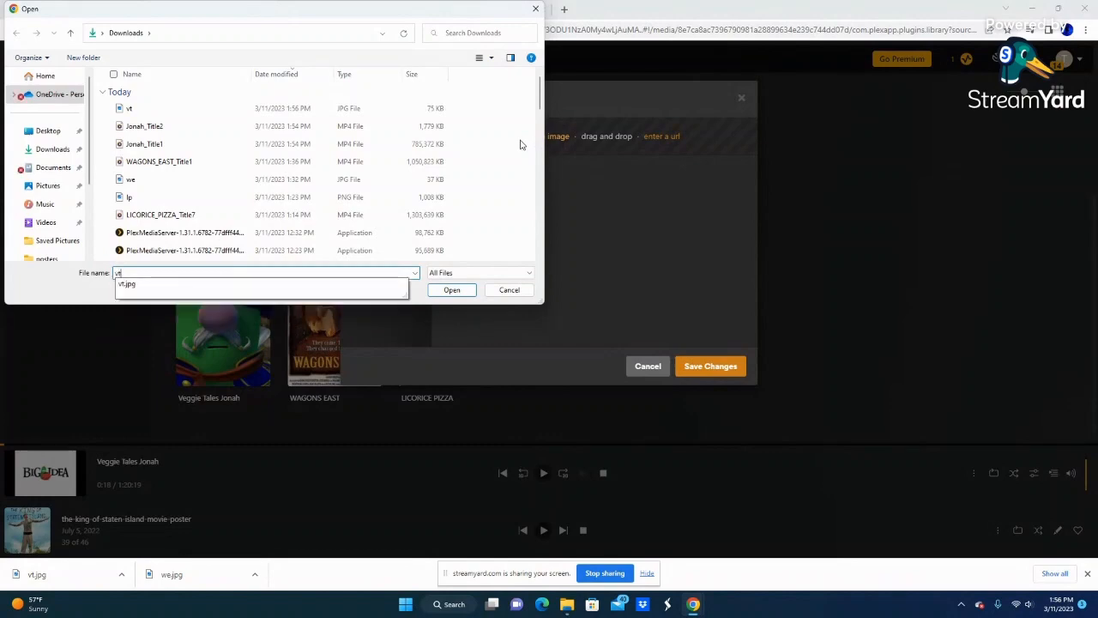
left_click(450, 290)
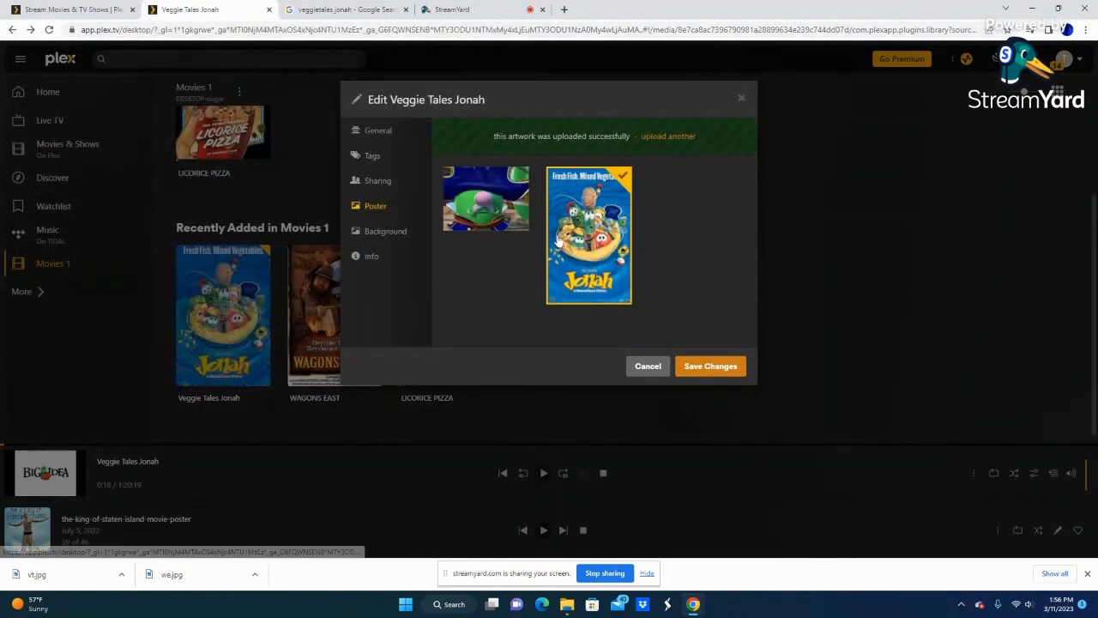
left_click(710, 367)
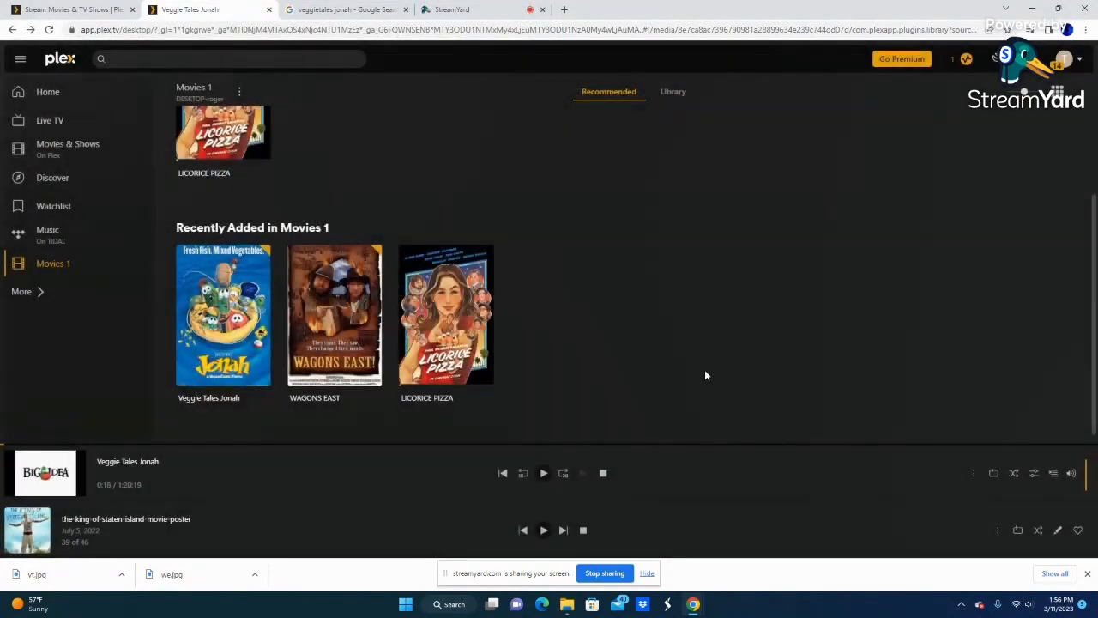
mouse_move(601, 409)
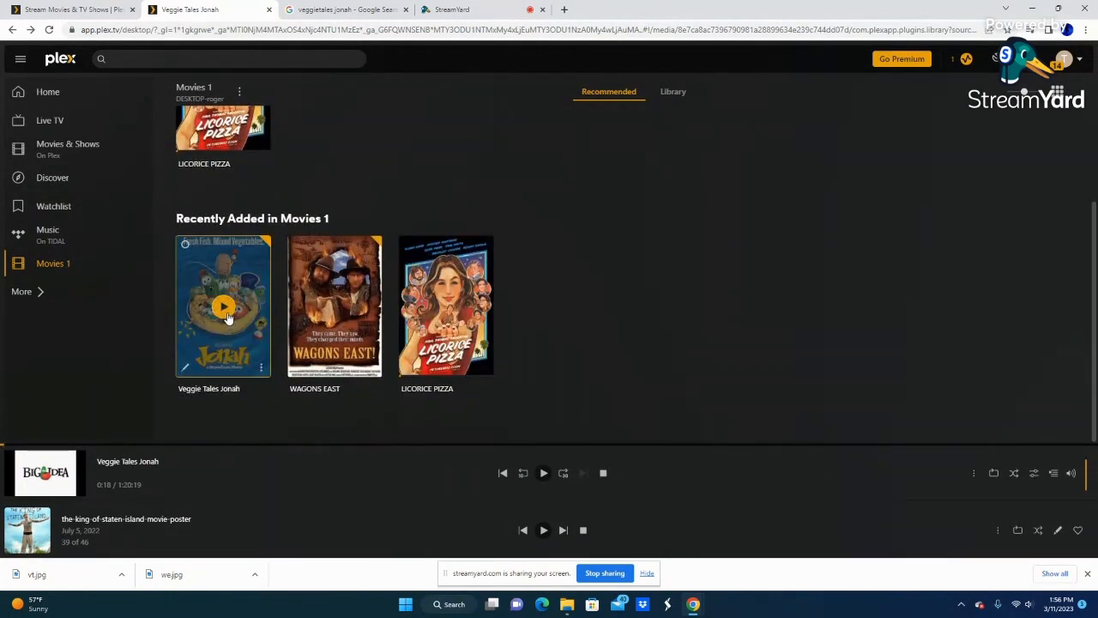
mouse_move(374, 473)
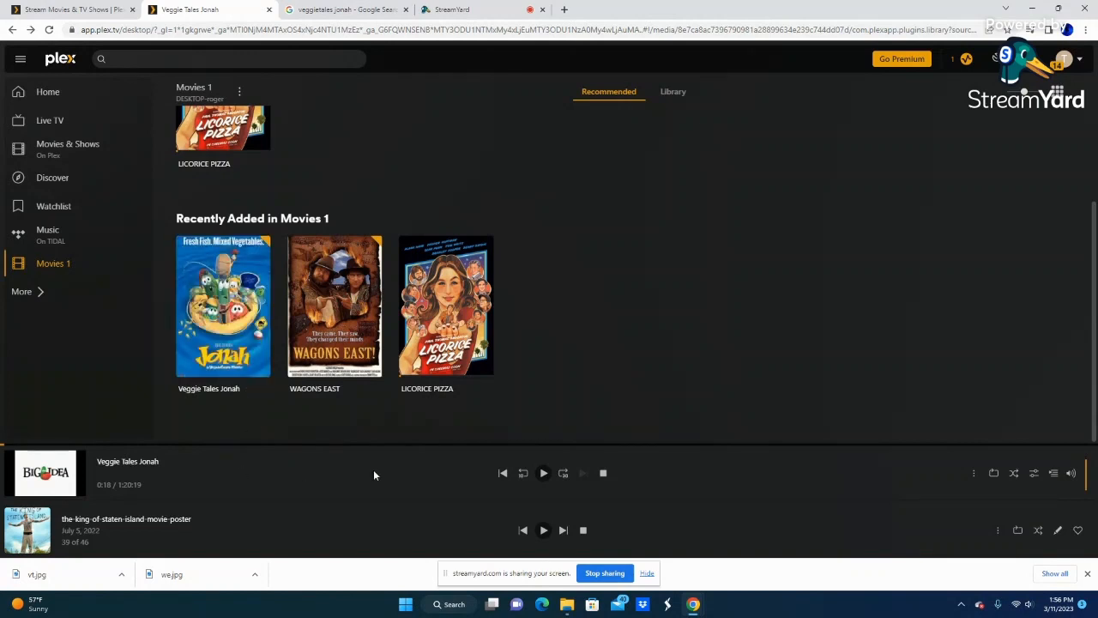
Play Veggie Tales Jonah, then return to the library with it still playing.
left_click(543, 474)
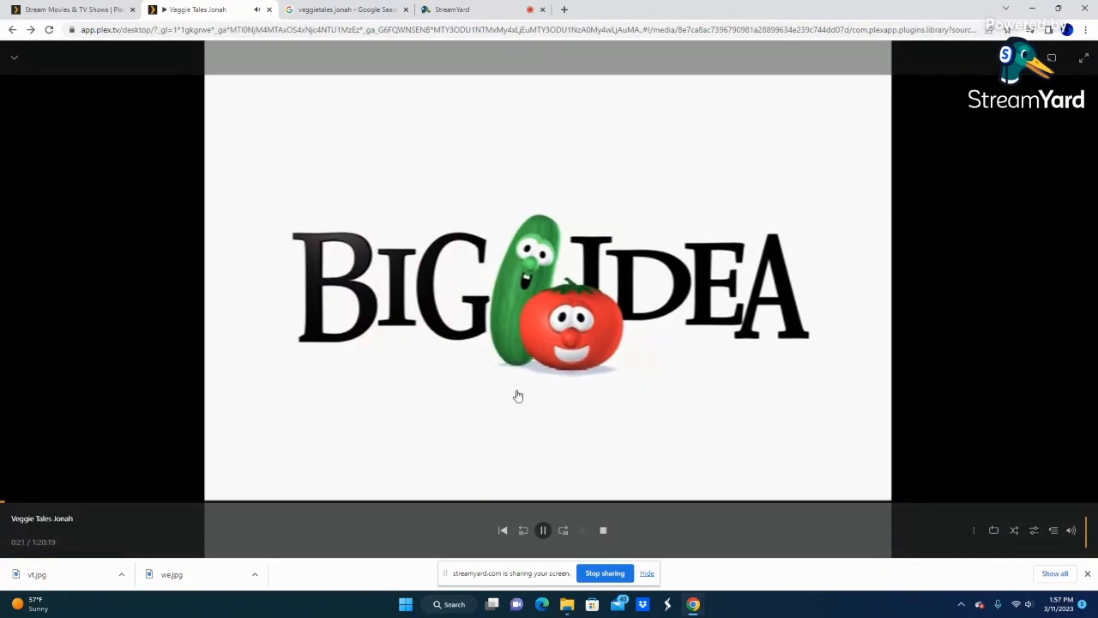
mouse_move(160, 466)
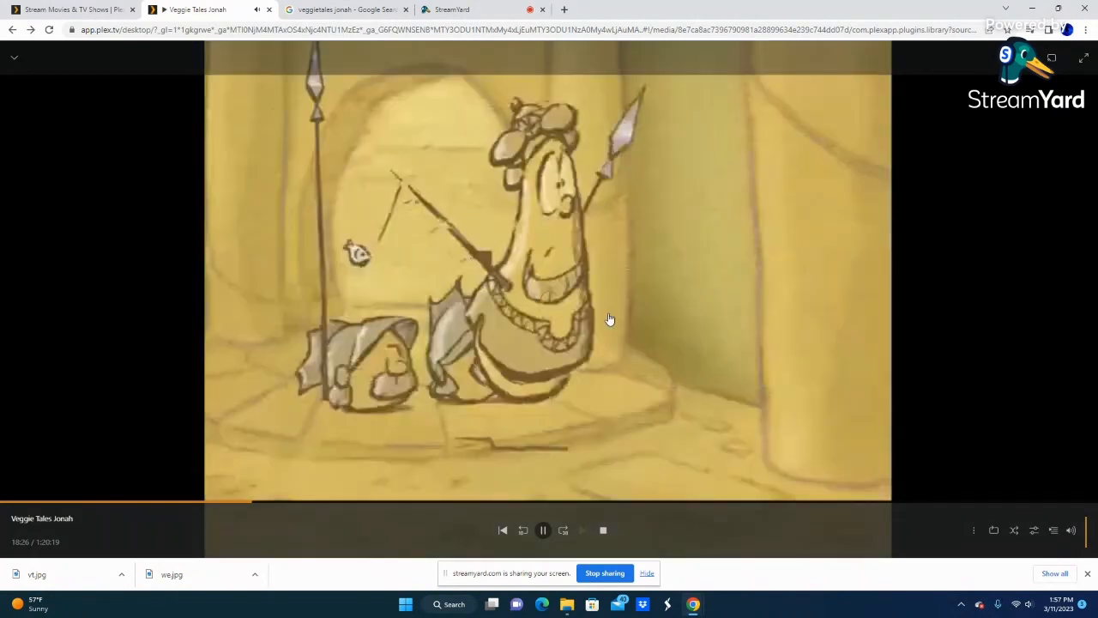
left_click(542, 529)
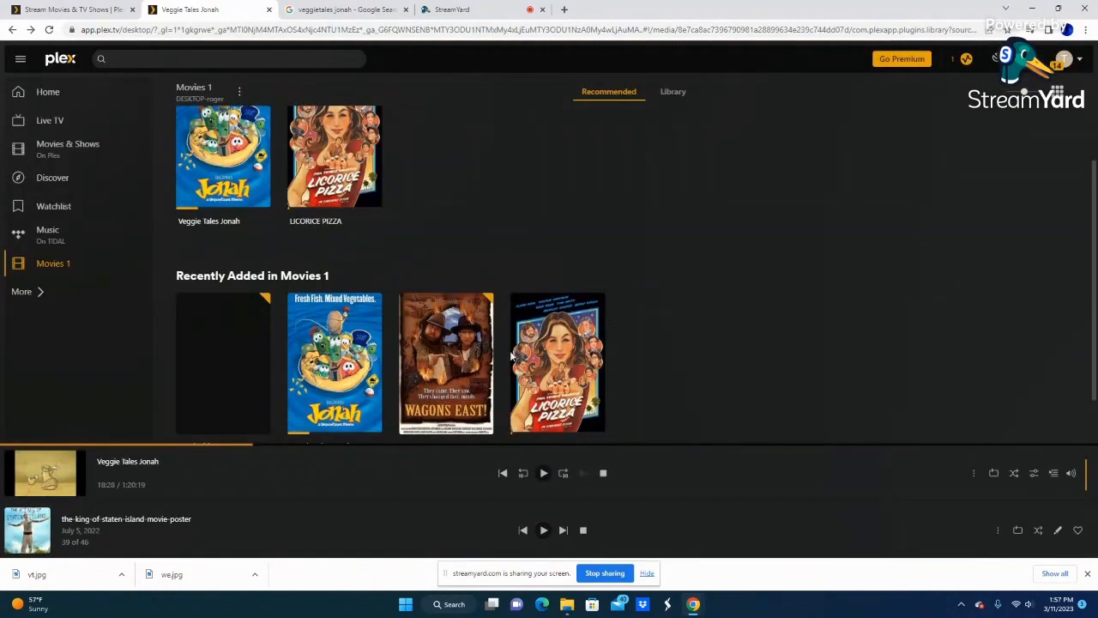
Delete the Jonah Title2 entry and confirm removing it from the filesystem.
scroll("down", 3)
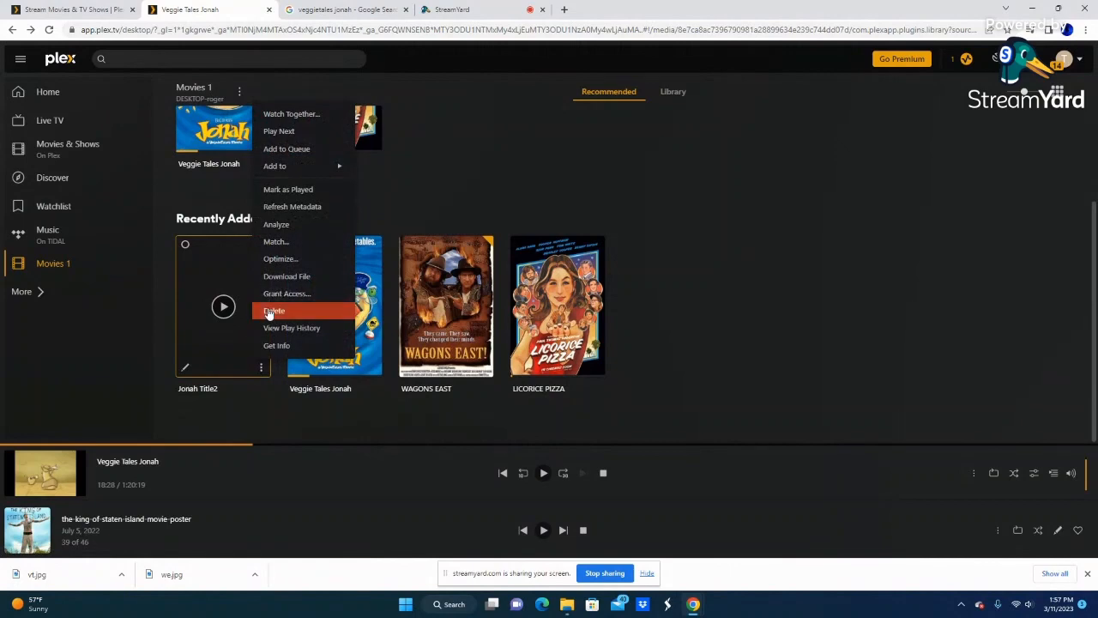
left_click(275, 311)
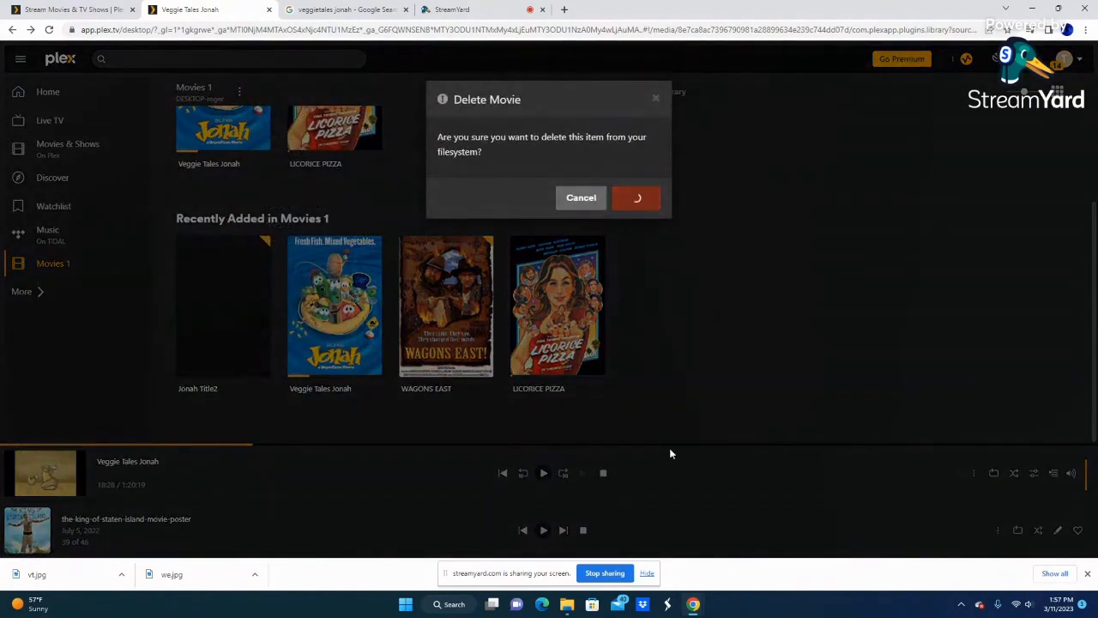
left_click(637, 197)
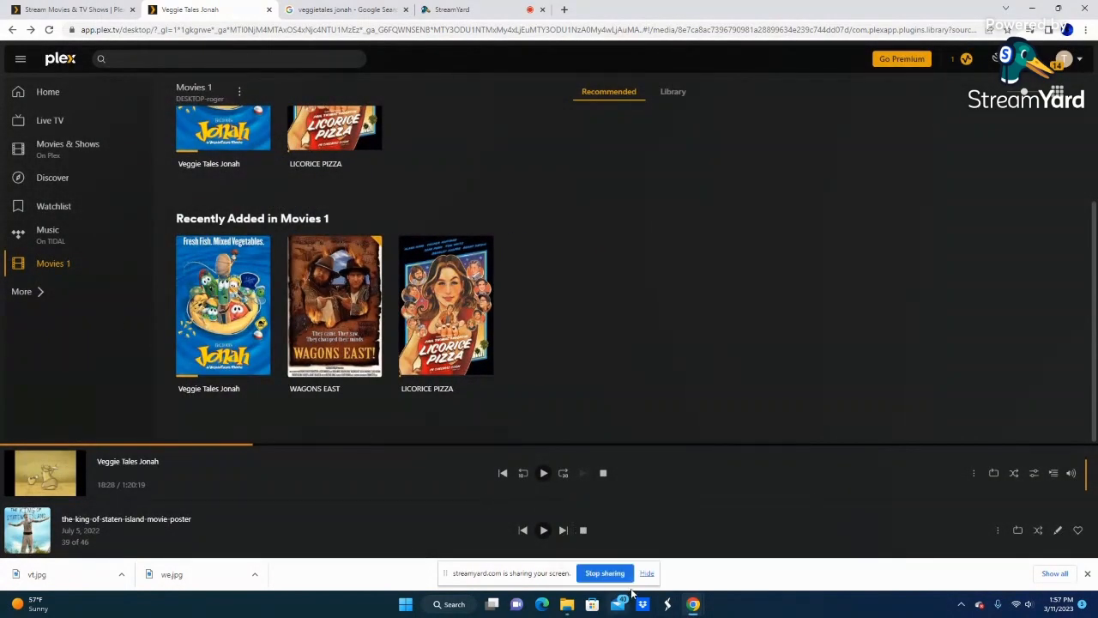
mouse_move(522, 384)
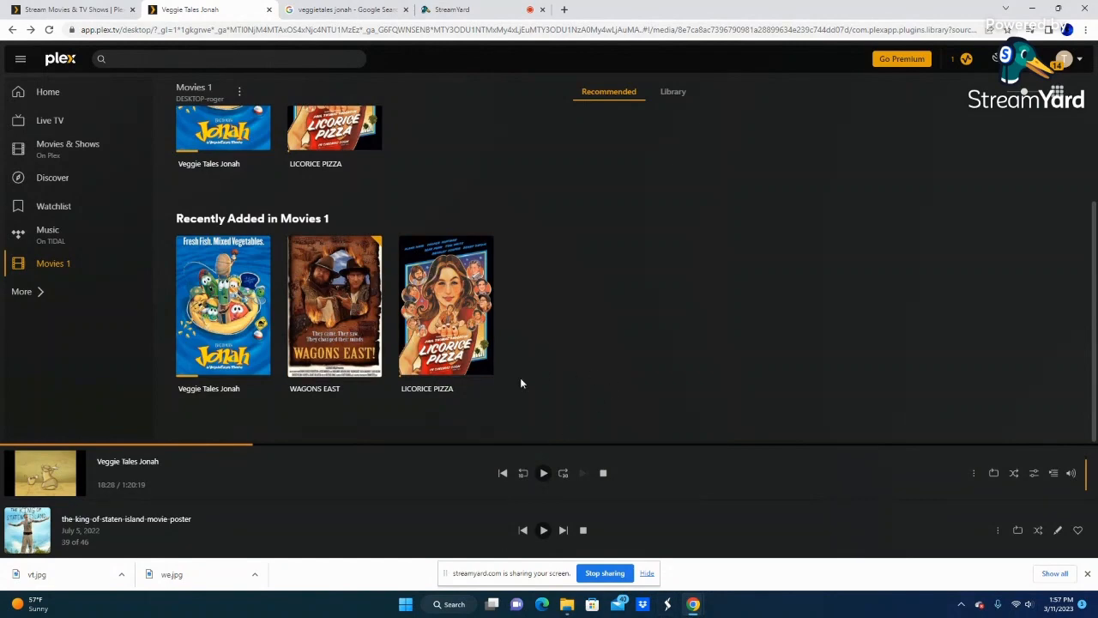
left_click(453, 10)
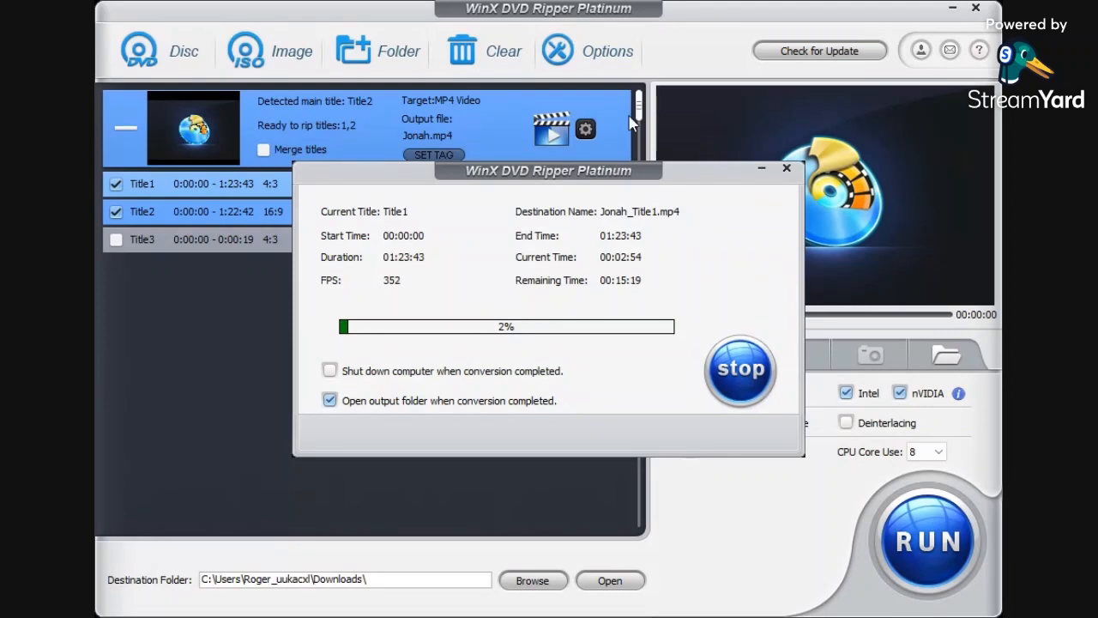
mouse_move(214, 55)
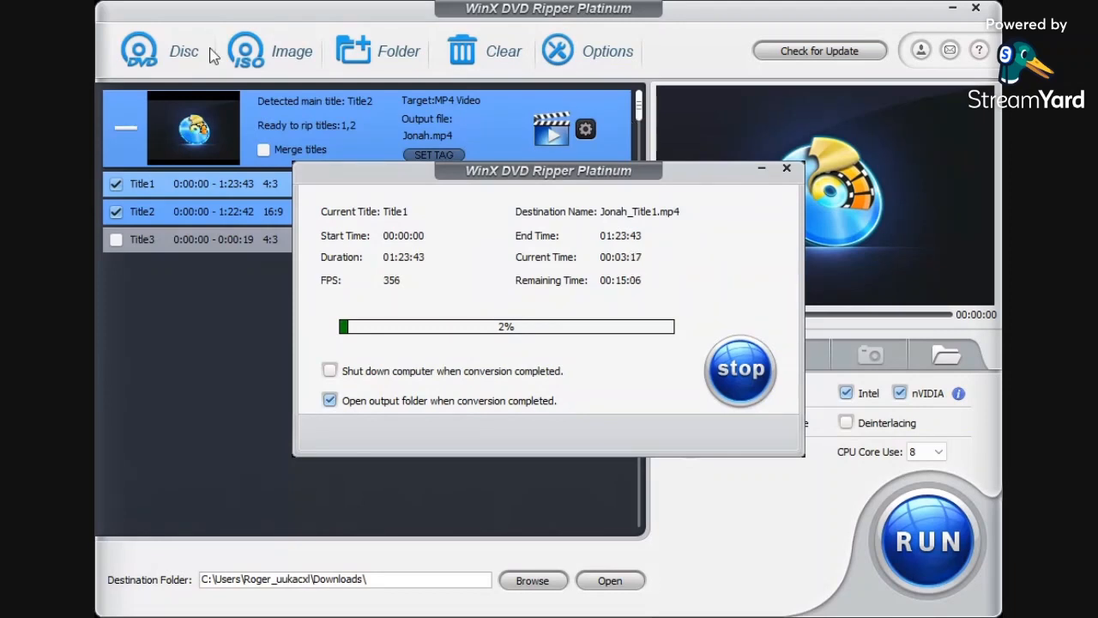